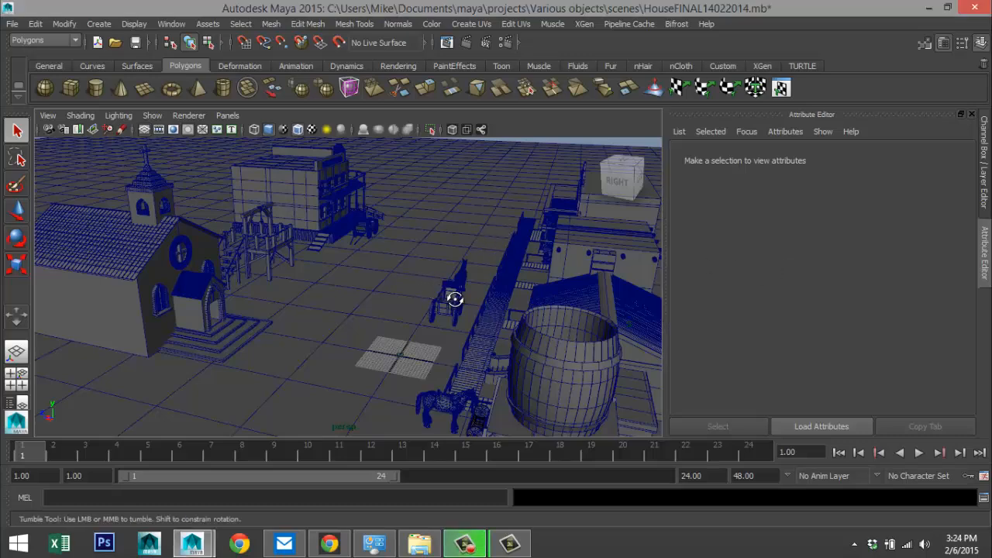
Step: Tumble around the western town's buildings, then tilt to look along the street
{"action": "left_click_drag", "start_coordinate": [455, 299], "coordinate": [476, 311]}
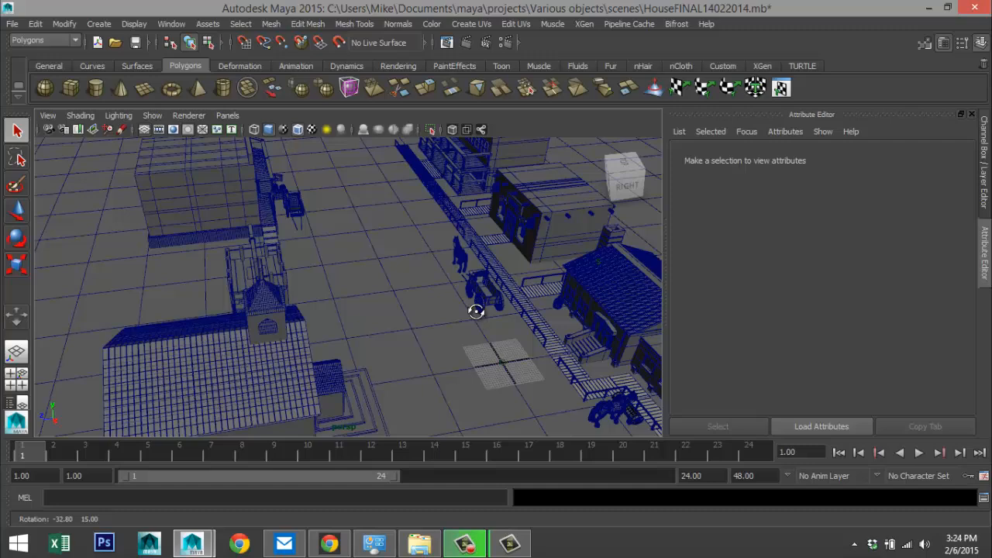
{"action": "left_click_drag", "start_coordinate": [477, 311], "coordinate": [441, 295]}
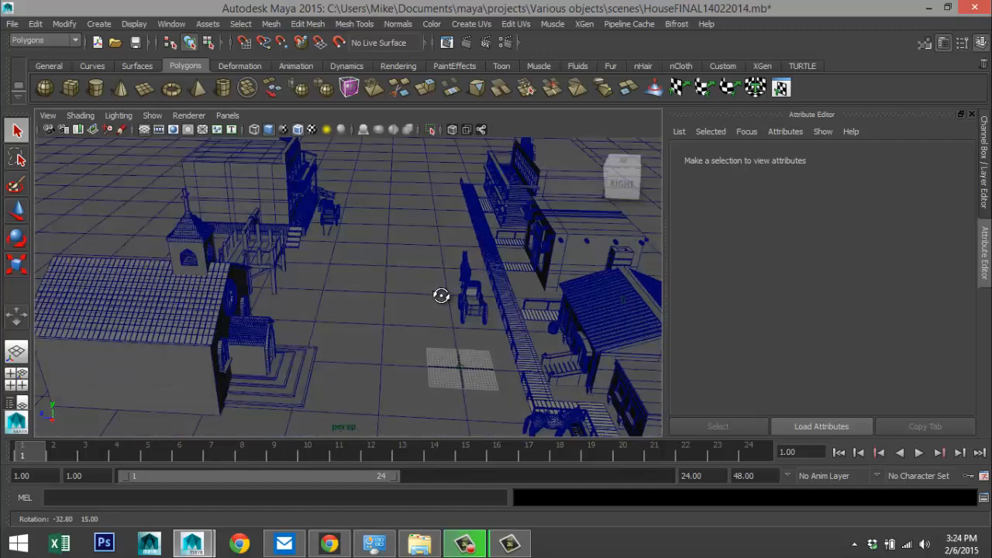
{"action": "left_click_drag", "start_coordinate": [440, 294], "coordinate": [430, 325]}
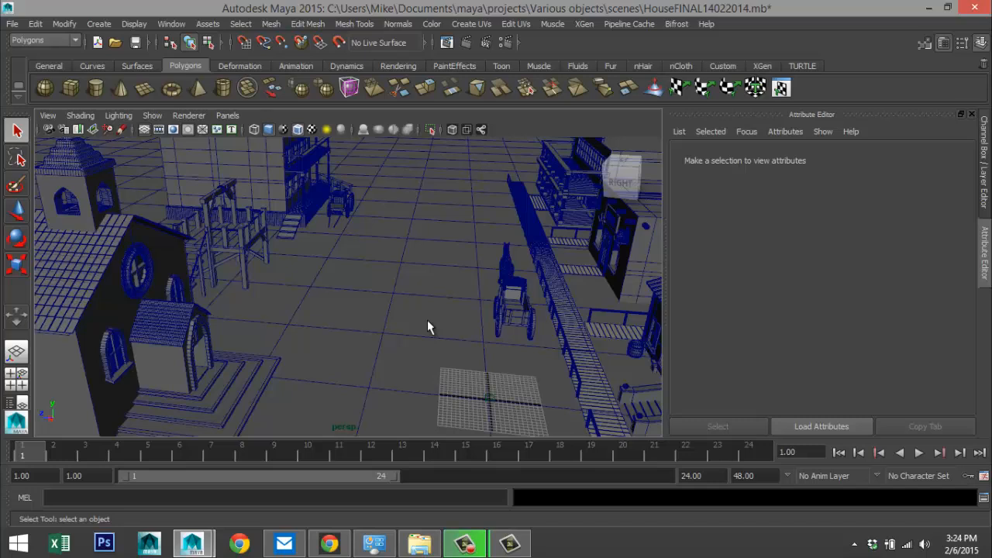
{"action": "mouse_move", "coordinate": [447, 290]}
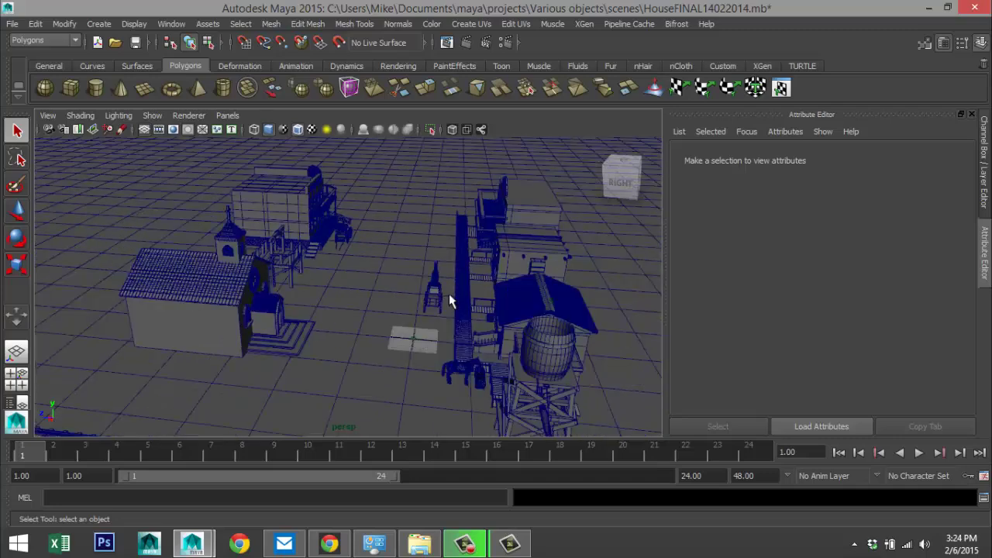
Step: Pull back and orbit to see the whole wireframe town and railway
{"action": "left_click_drag", "start_coordinate": [453, 298], "coordinate": [452, 295]}
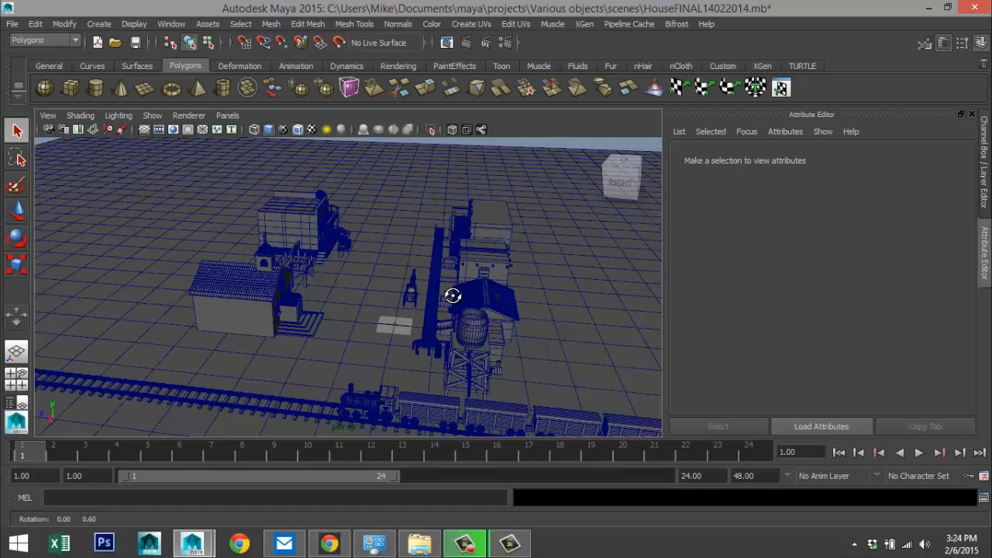
{"action": "left_click_drag", "start_coordinate": [453, 295], "coordinate": [445, 316]}
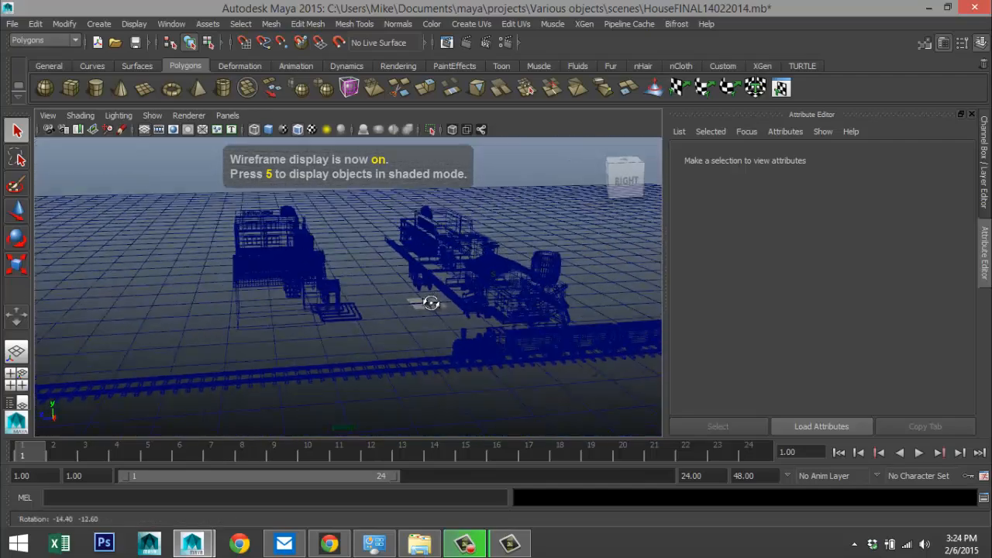
{"action": "left_click_drag", "start_coordinate": [431, 303], "coordinate": [360, 318]}
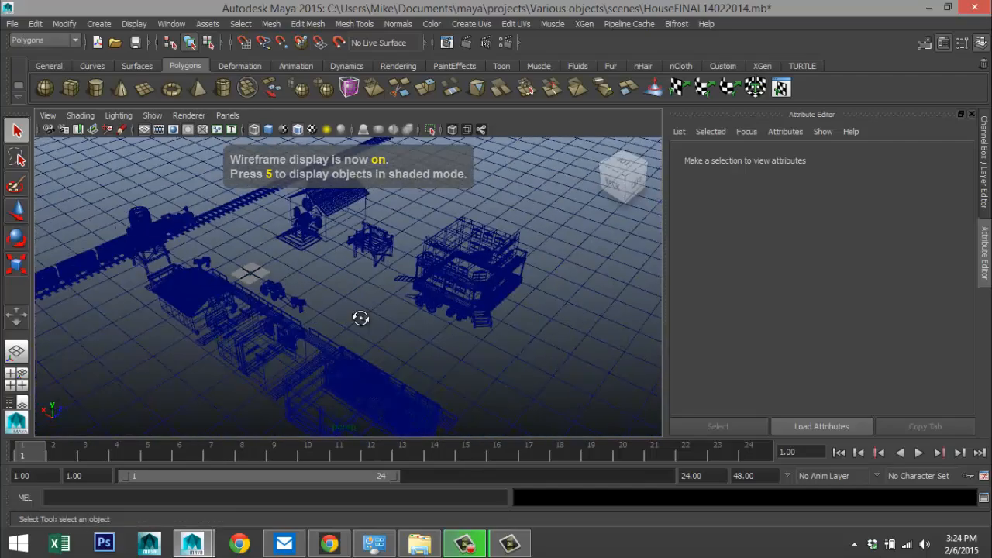
Step: Look down from above, swing along the railway, and lower the camera to street level
{"action": "left_click_drag", "start_coordinate": [361, 317], "coordinate": [329, 296]}
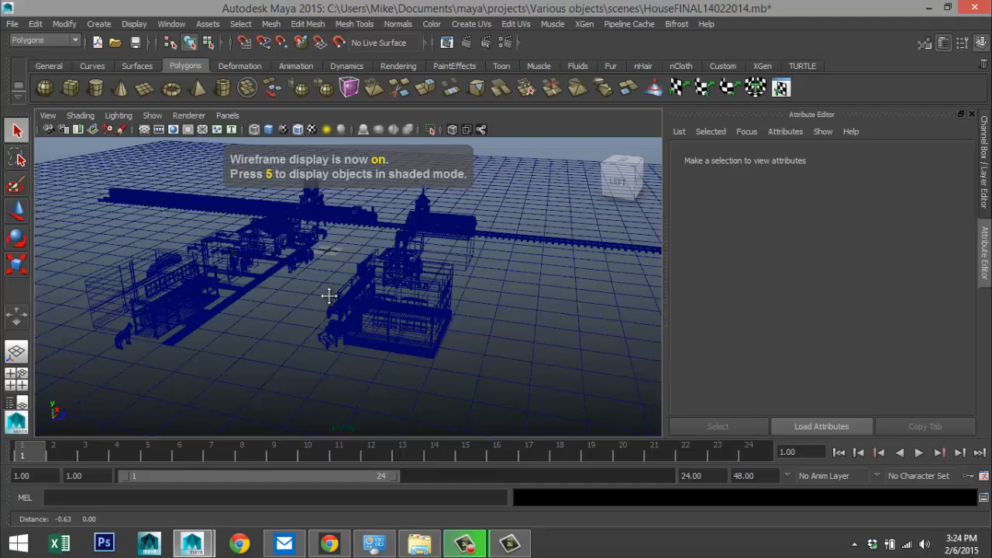
{"action": "left_click_drag", "start_coordinate": [329, 294], "coordinate": [368, 322]}
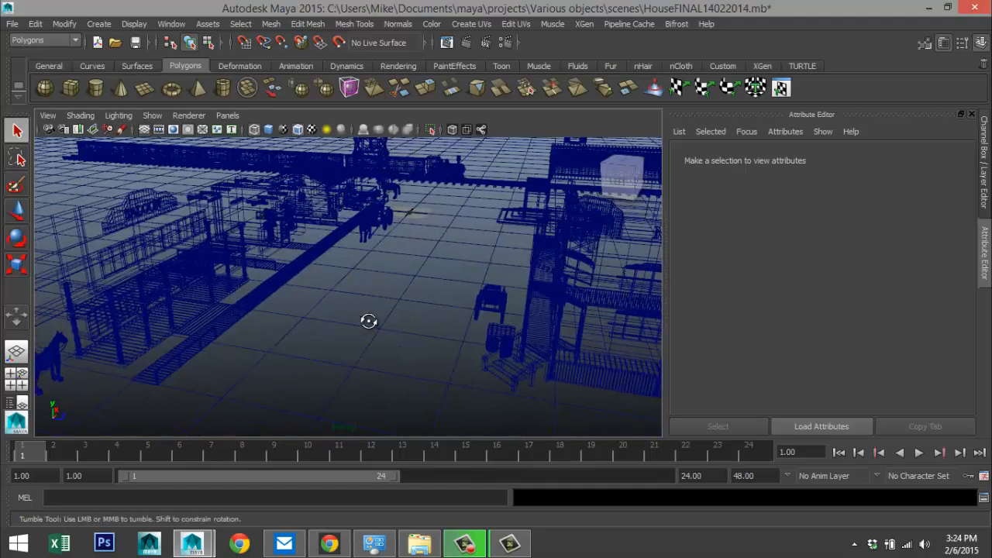
{"action": "left_click_drag", "start_coordinate": [368, 321], "coordinate": [355, 325]}
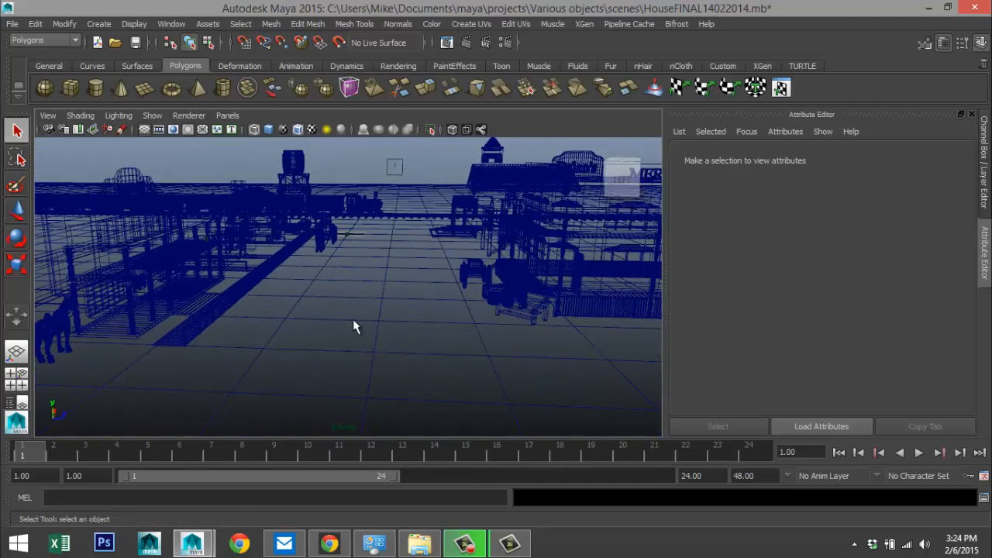
{"action": "left_click_drag", "start_coordinate": [353, 325], "coordinate": [415, 346]}
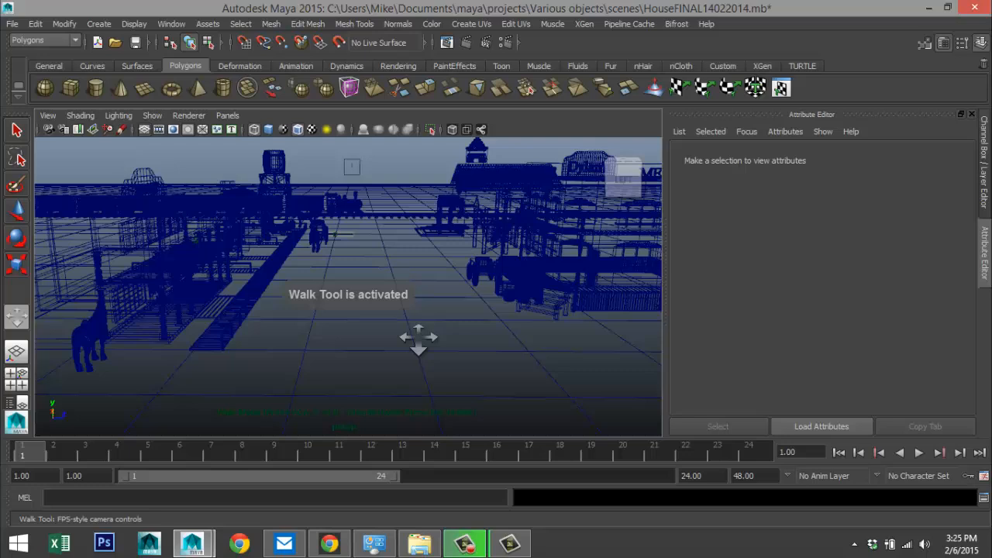
{"action": "mouse_move", "coordinate": [381, 348]}
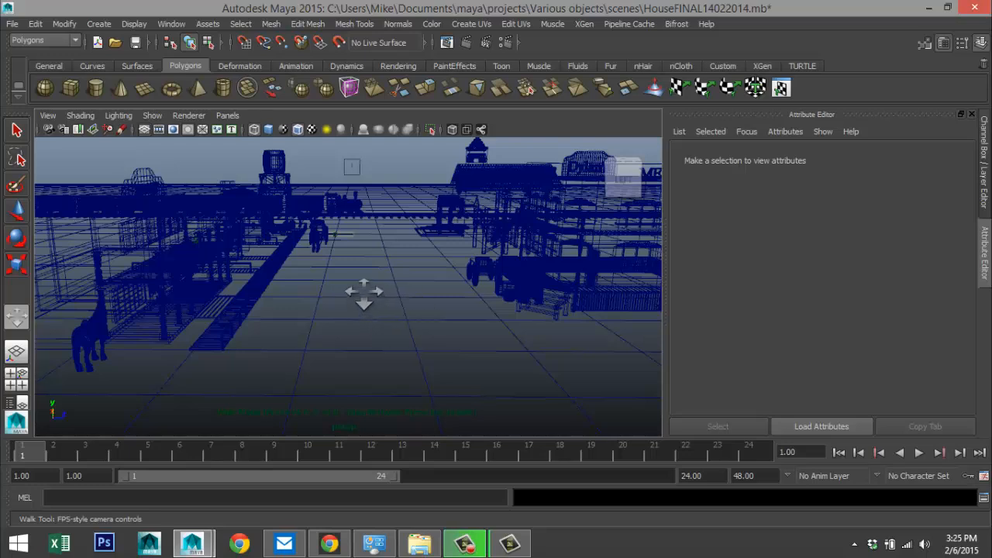
{"action": "mouse_move", "coordinate": [262, 397]}
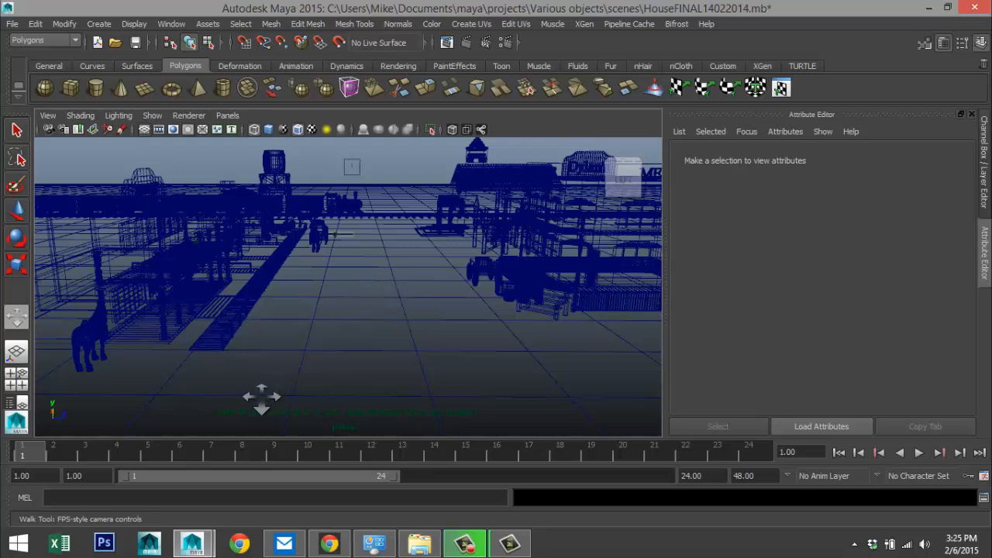
{"action": "mouse_move", "coordinate": [225, 415]}
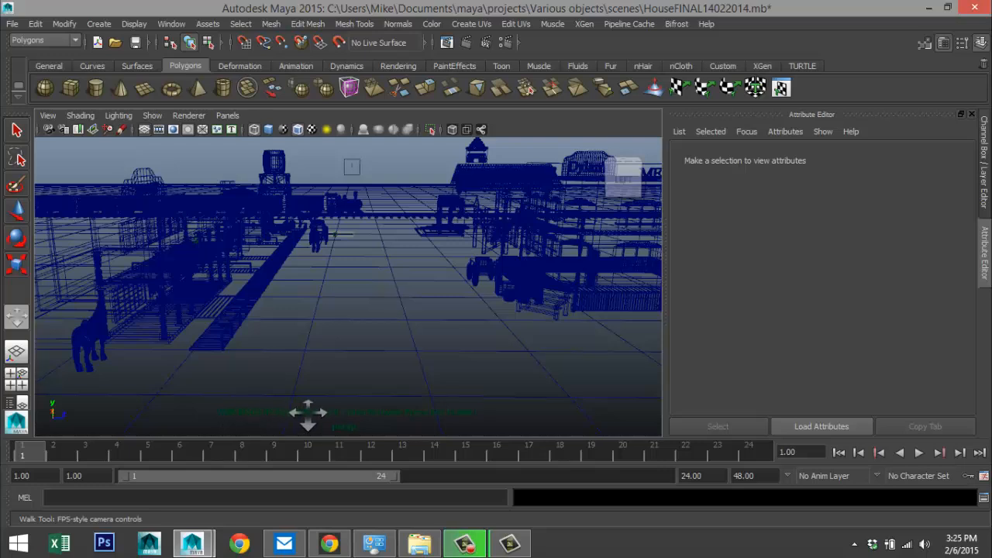
{"action": "mouse_move", "coordinate": [378, 358]}
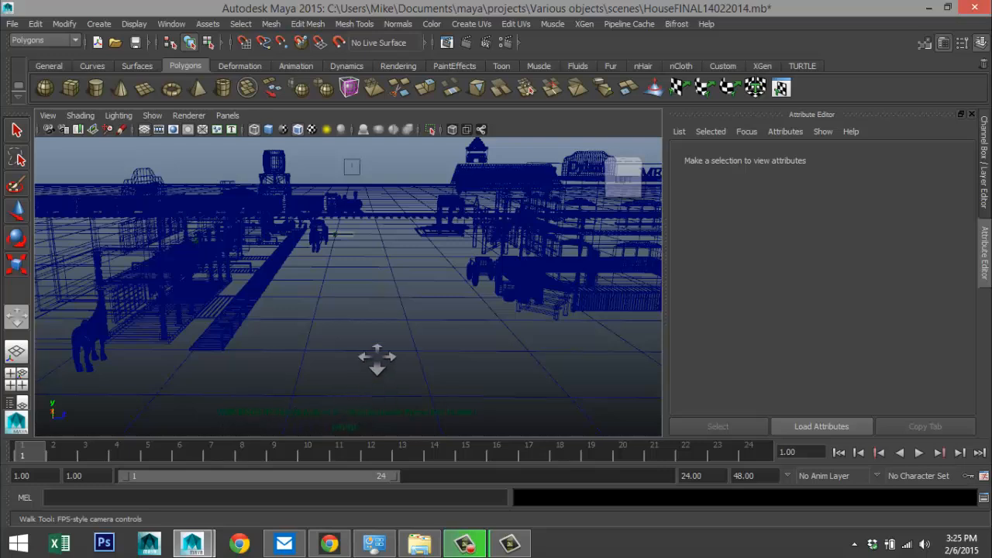
{"action": "mouse_move", "coordinate": [401, 353]}
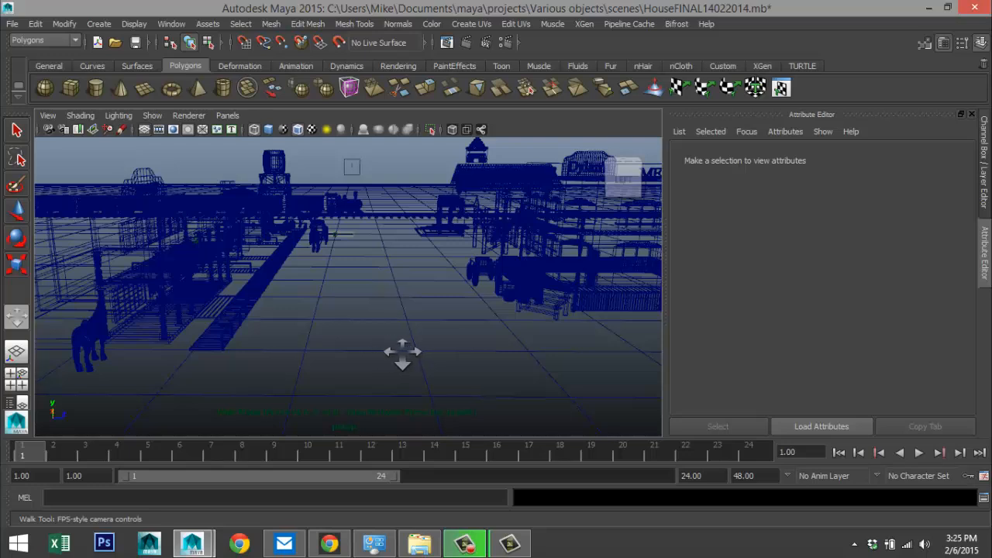
{"action": "mouse_move", "coordinate": [385, 349]}
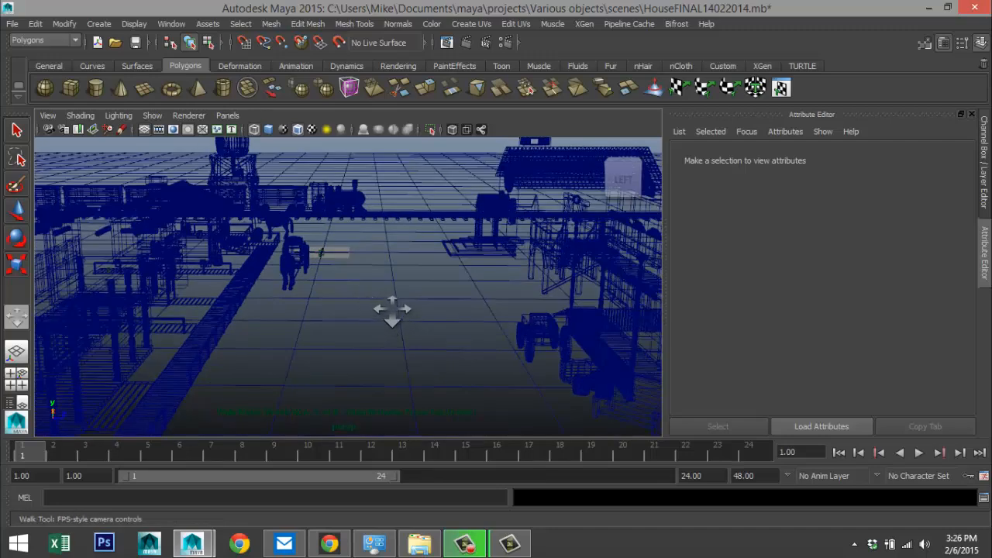
{"action": "mouse_move", "coordinate": [394, 316]}
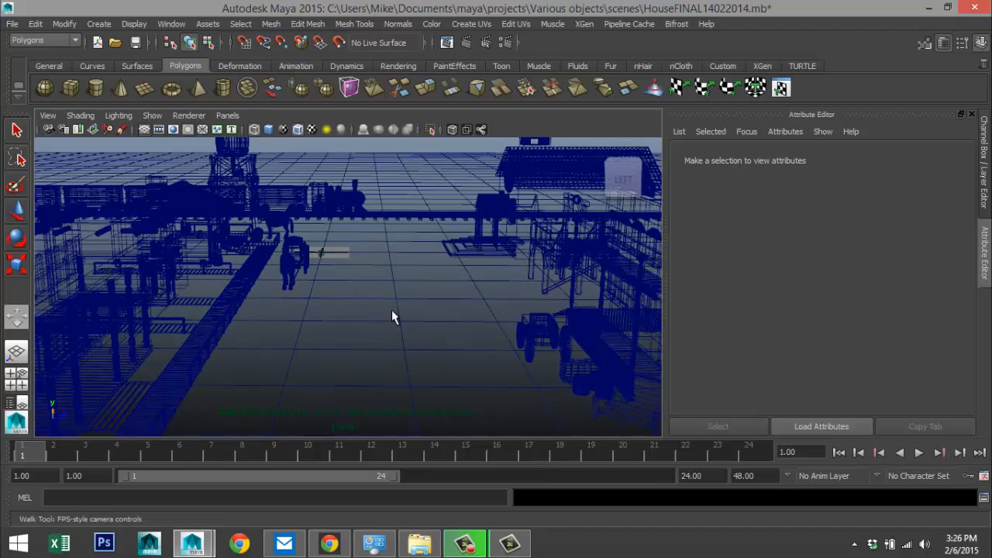